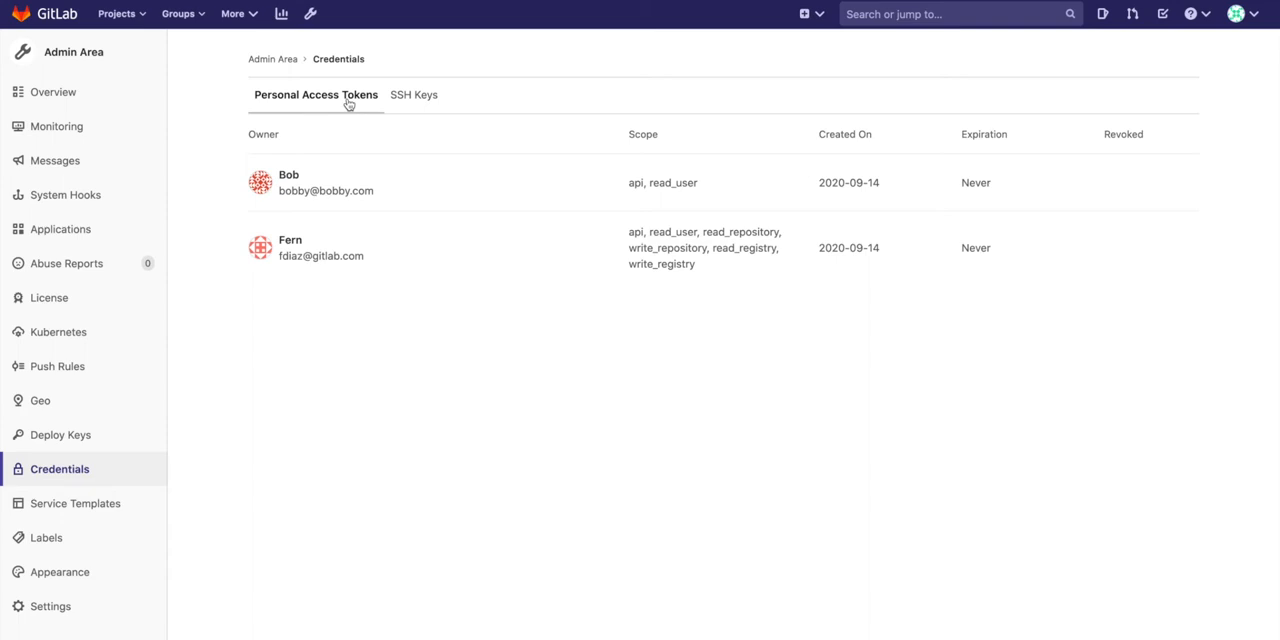
# Show the personal access token inventory, then list the project's compliance framework options with GDPR selected
pyautogui.click(412, 94)
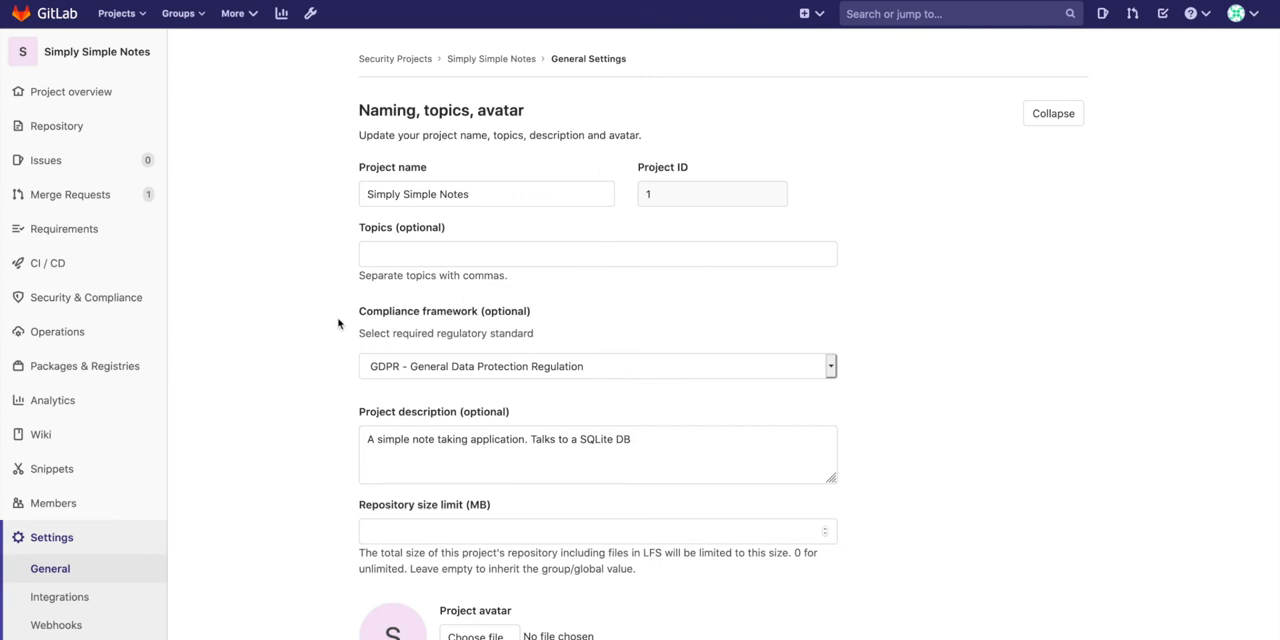
pyautogui.click(598, 364)
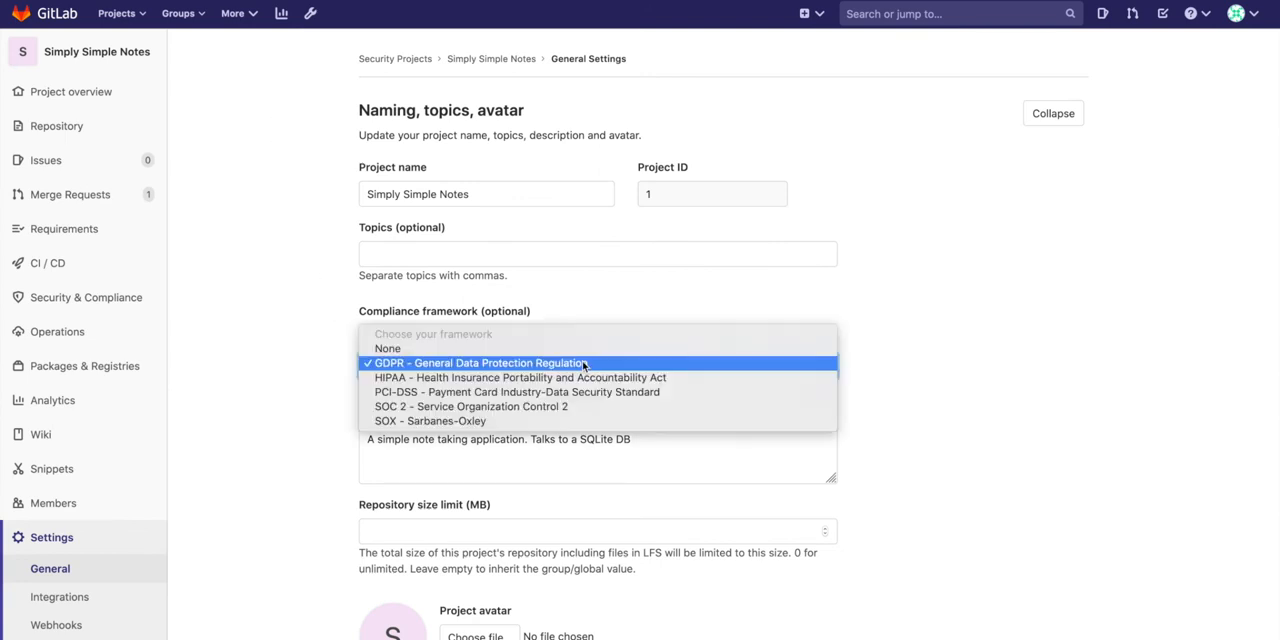
pyautogui.moveTo(608, 364)
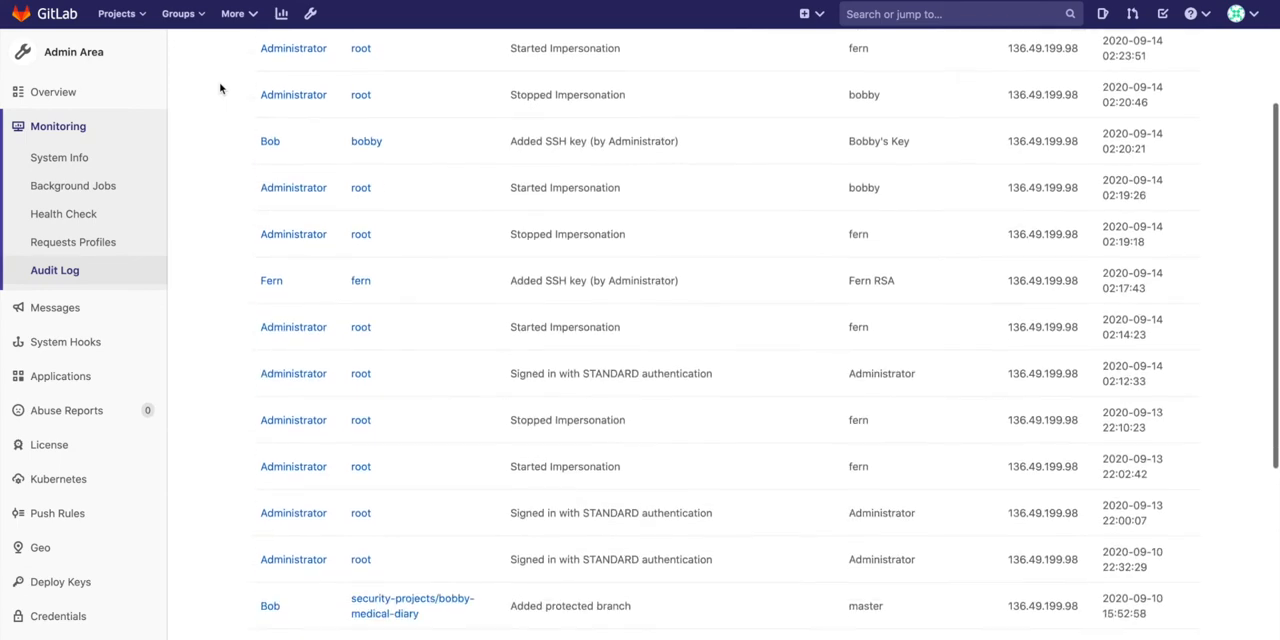
pyautogui.scroll(-3)
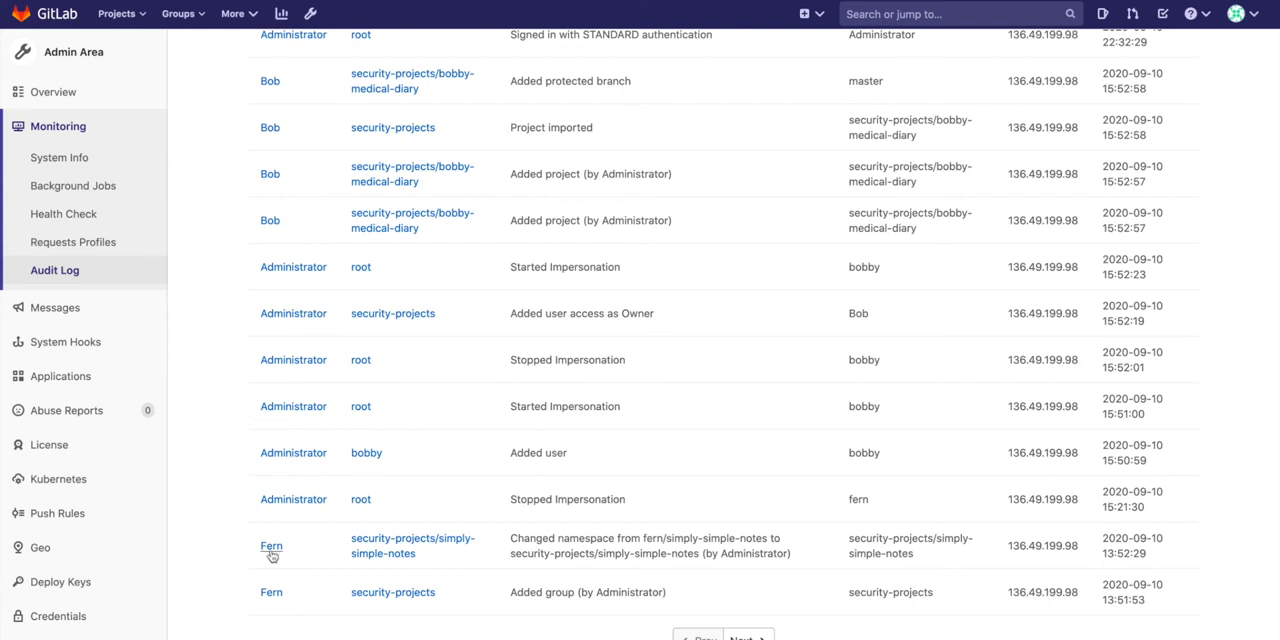
pyautogui.click(272, 546)
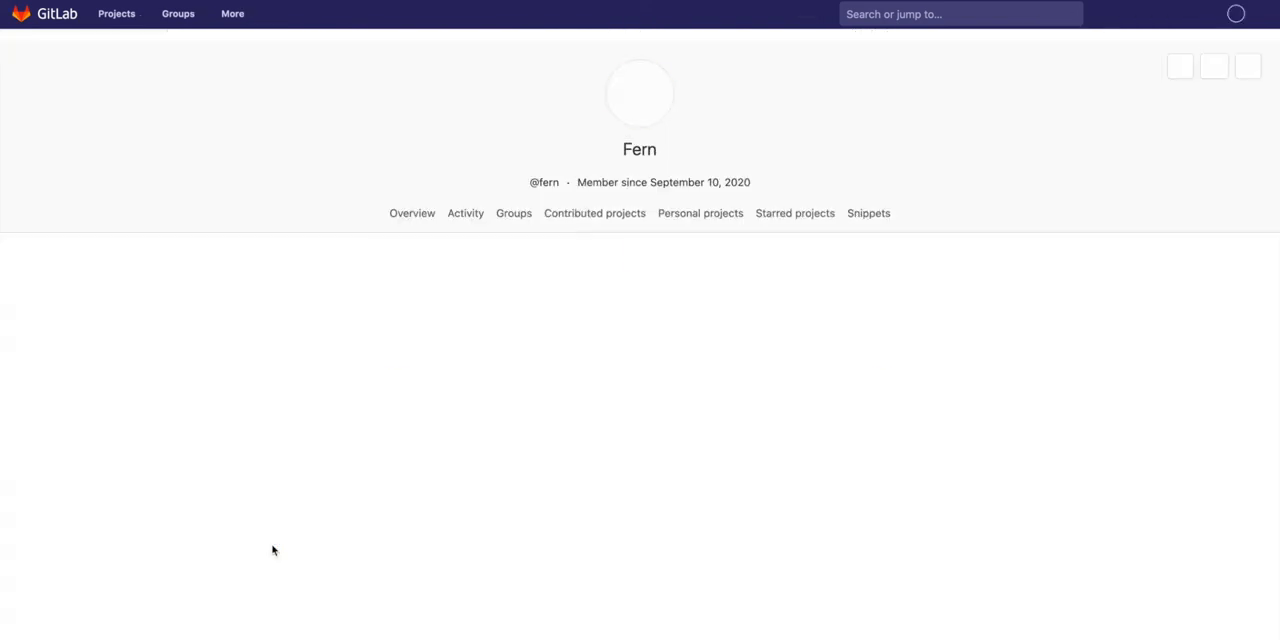